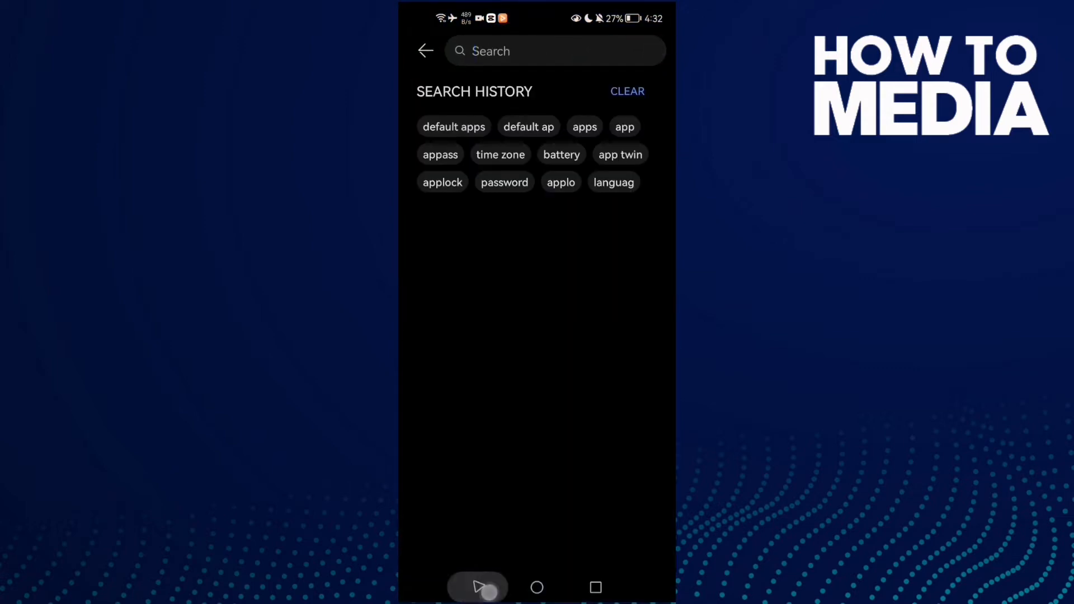
Reach Chrome's app info (version 106.0.5249.79) through the Apps list and force-stop it
{"action": "left_click", "coordinate": [425, 50]}
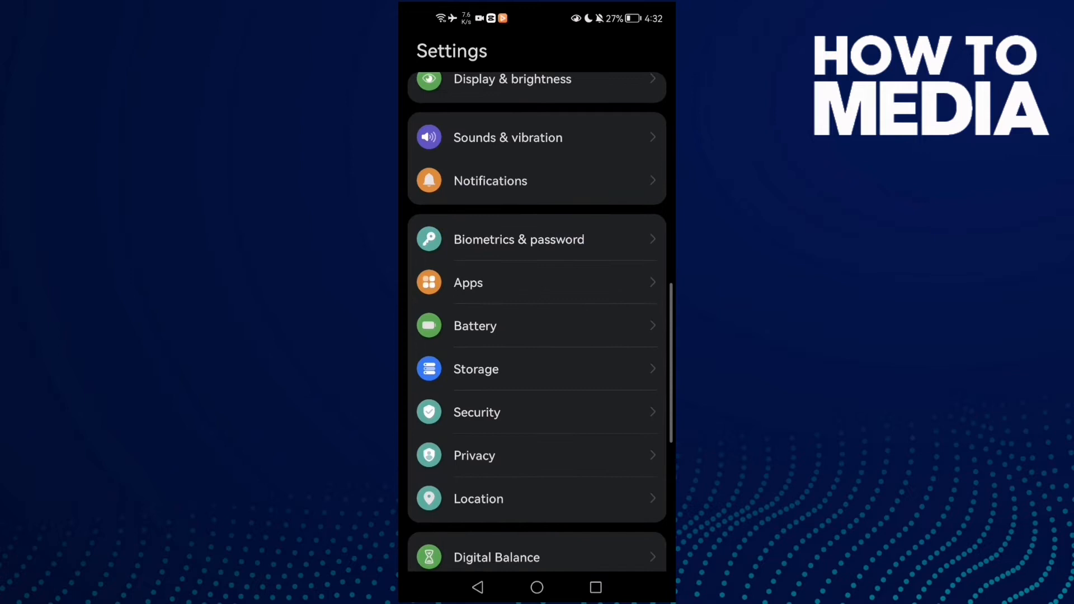
{"action": "left_click", "coordinate": [468, 283]}
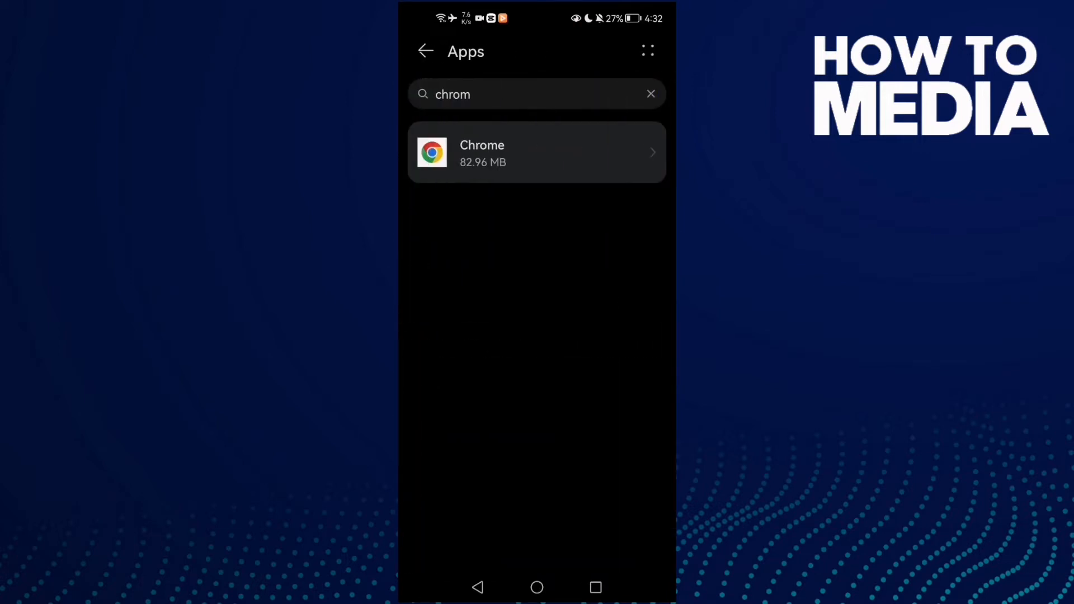
{"action": "left_click", "coordinate": [507, 156]}
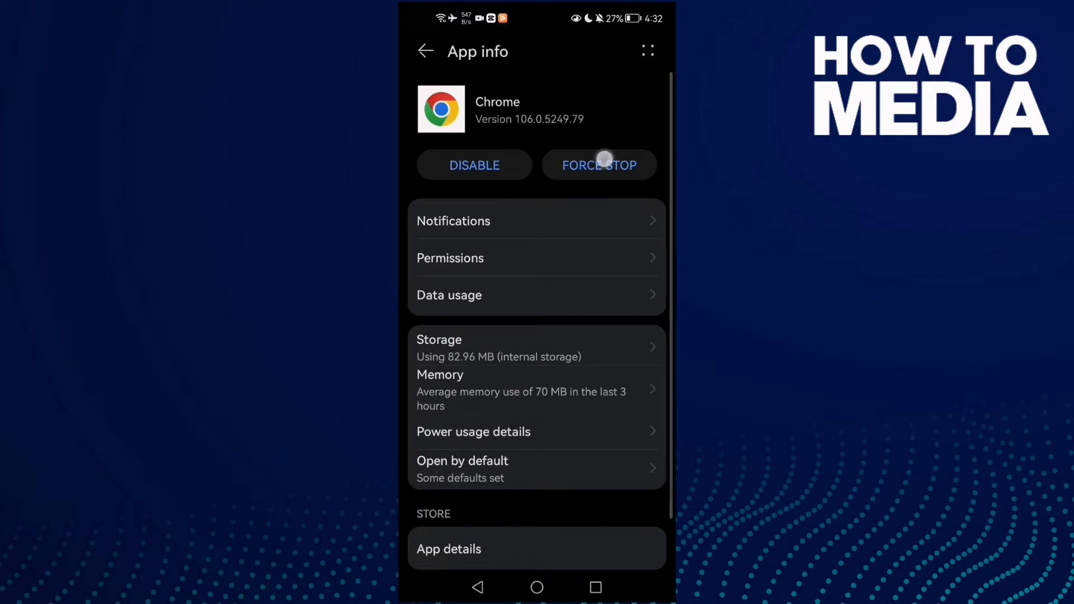
{"action": "left_click", "coordinate": [598, 166]}
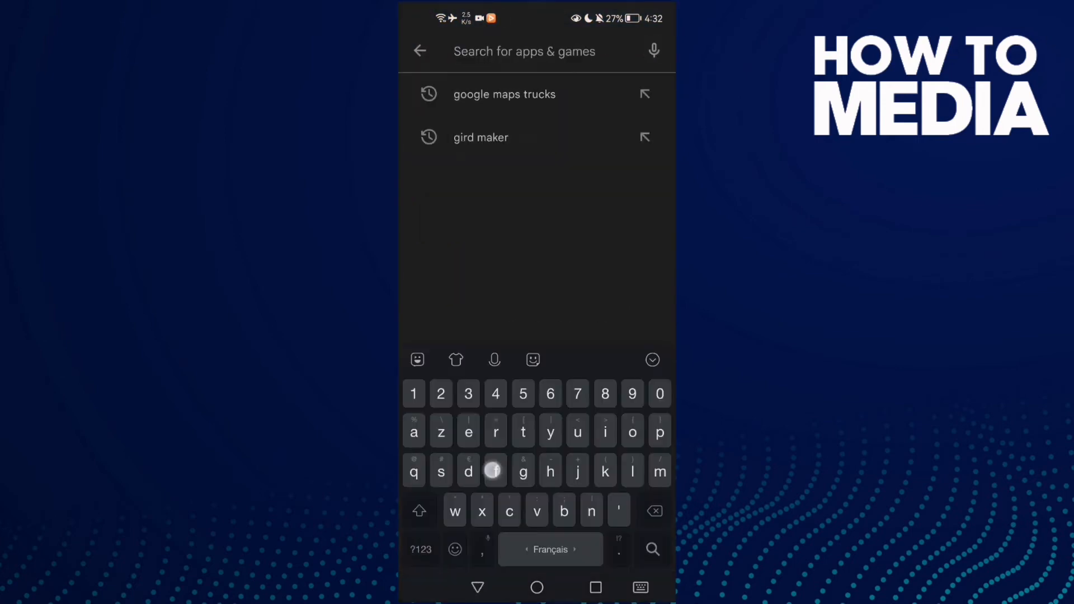
Search 'chrome' and start the update from the Google Chrome: Fast & Secure listing
{"action": "type", "text": "chrome"}
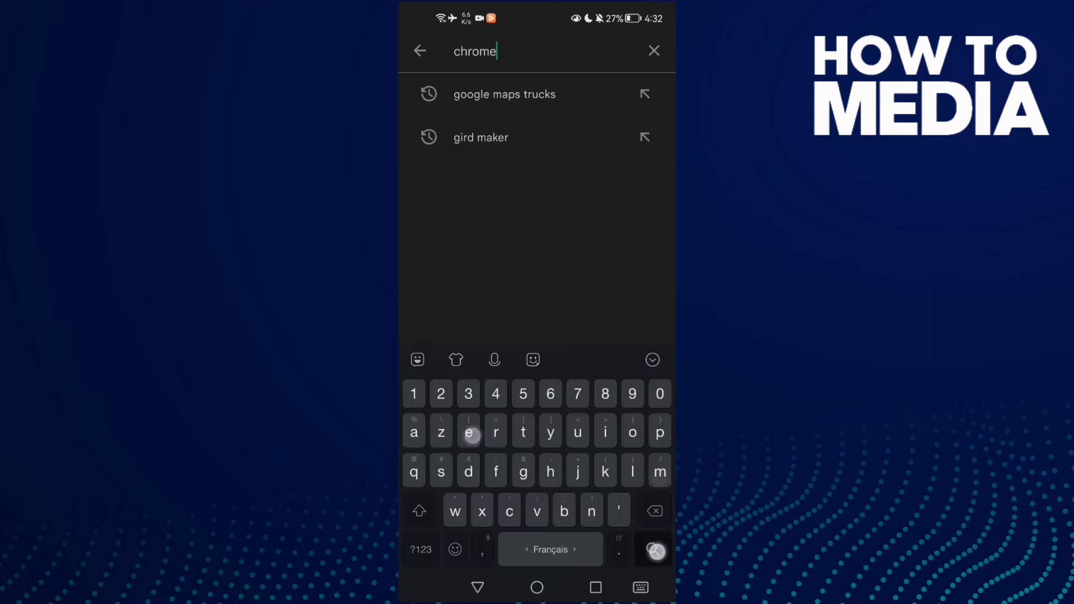
{"action": "left_click", "coordinate": [651, 548]}
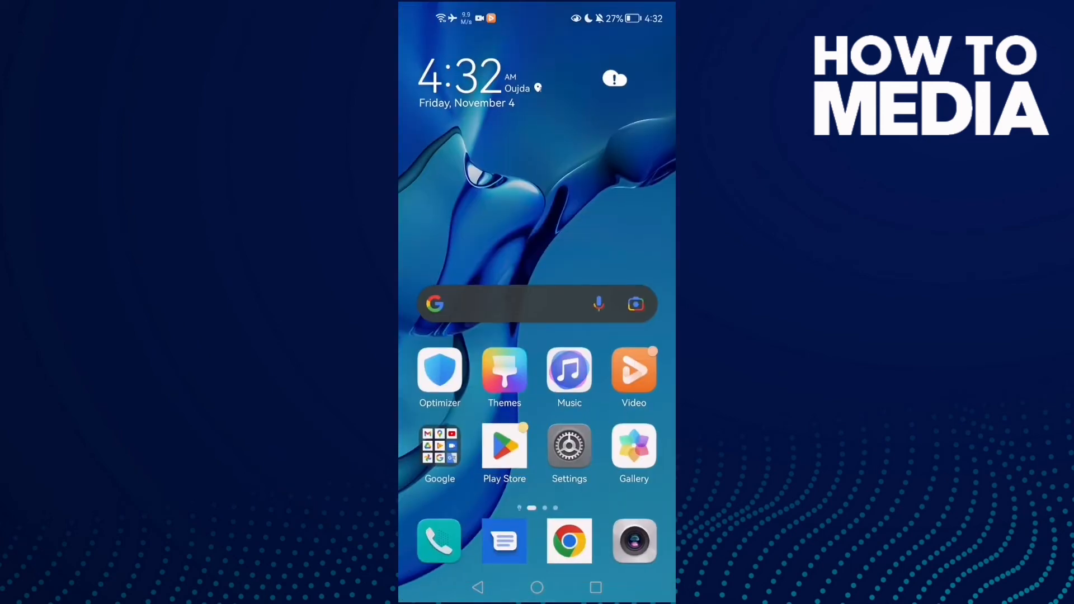
{"action": "left_click", "coordinate": [569, 541]}
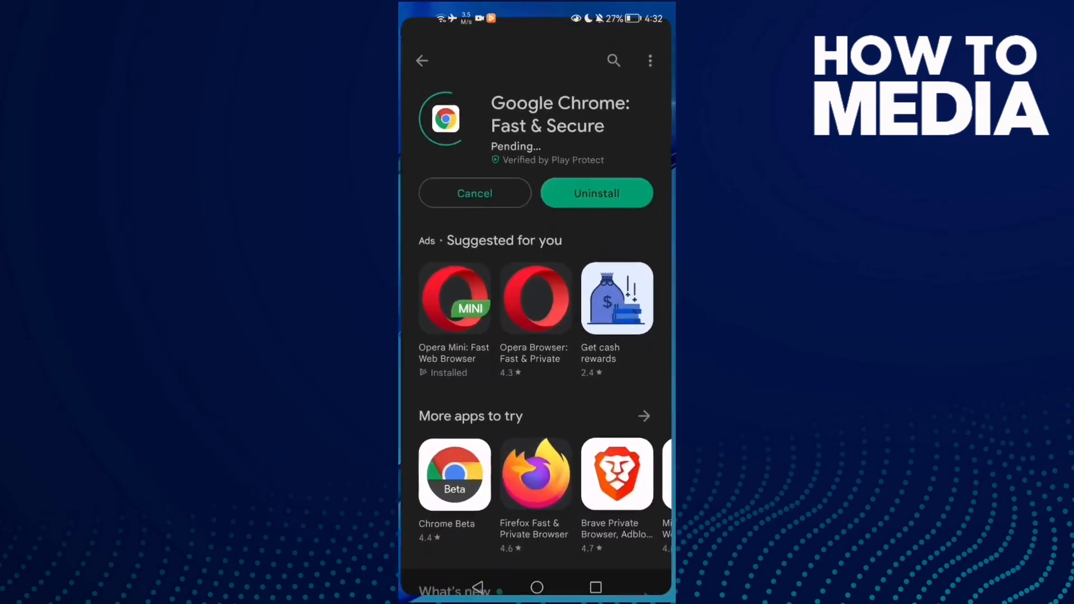